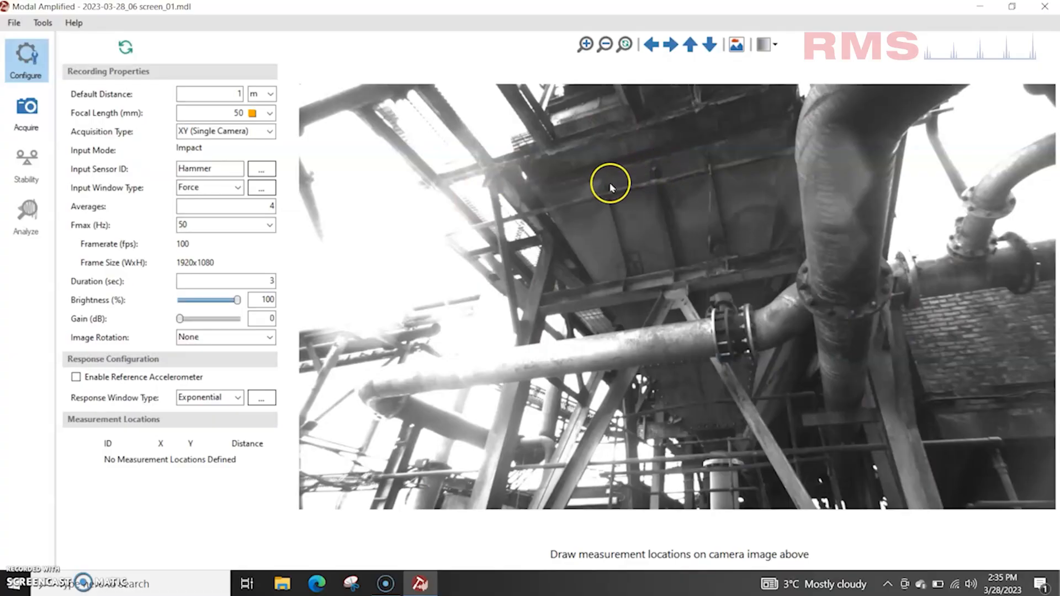
Draw three more measurement location boxes on the steel structure above the pipework
left_click(661, 179)
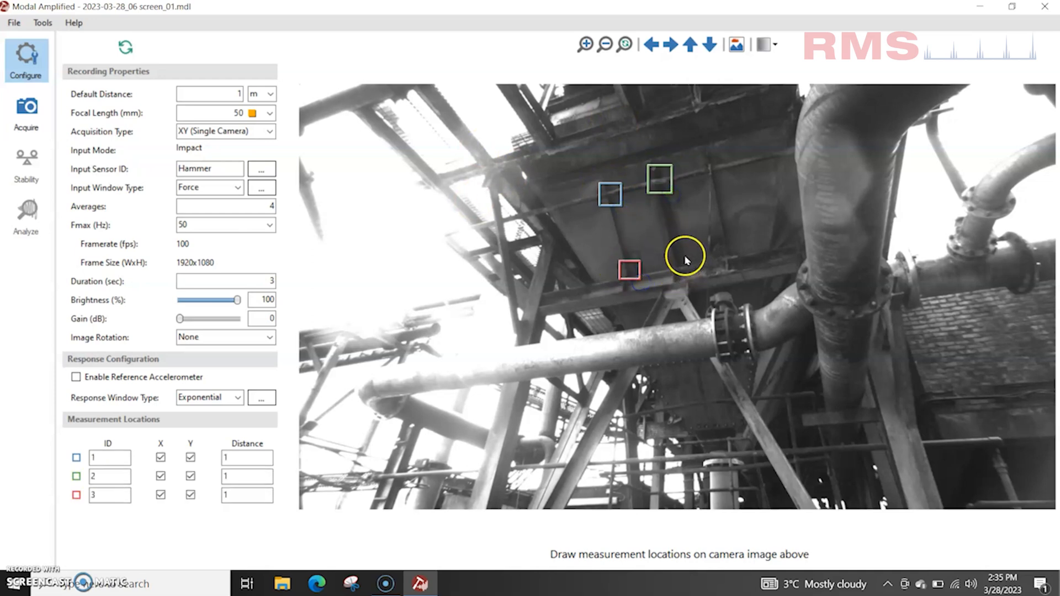
left_click(682, 264)
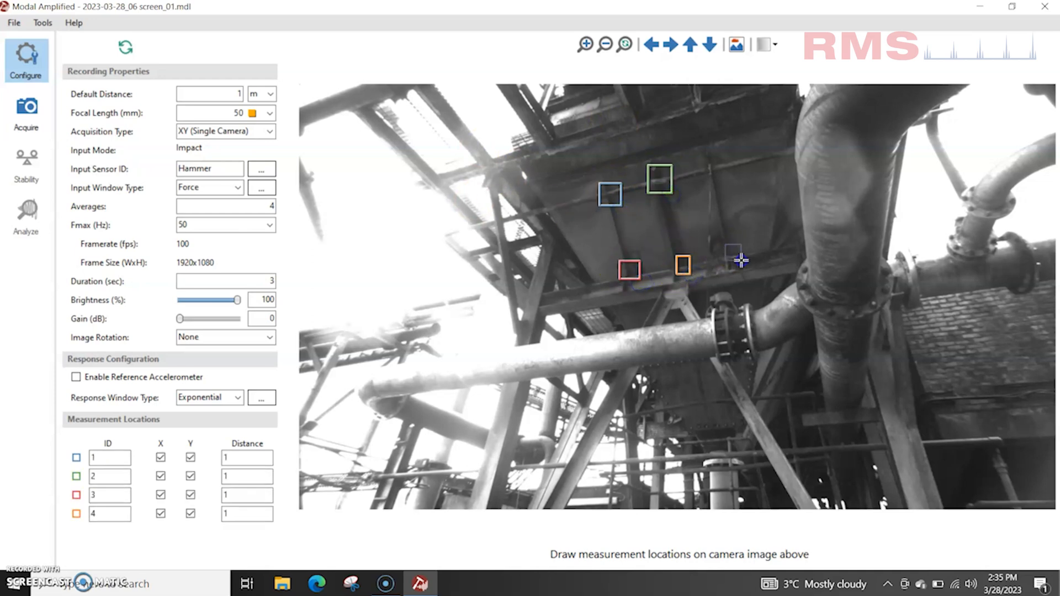
left_click(26, 216)
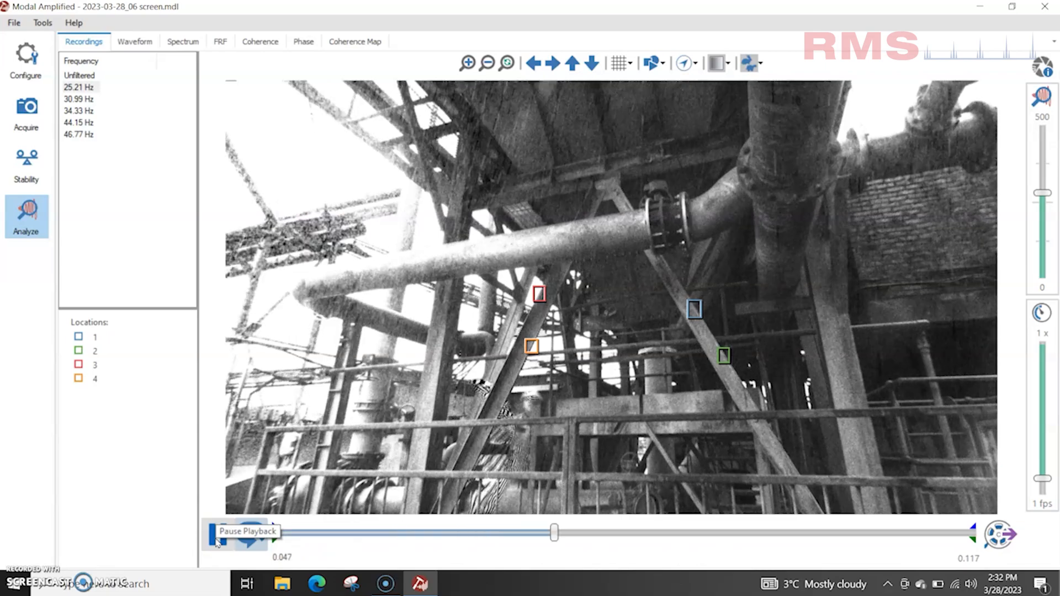
Pause the motion-amplified playback of the pipe structure recording
left_click(237, 534)
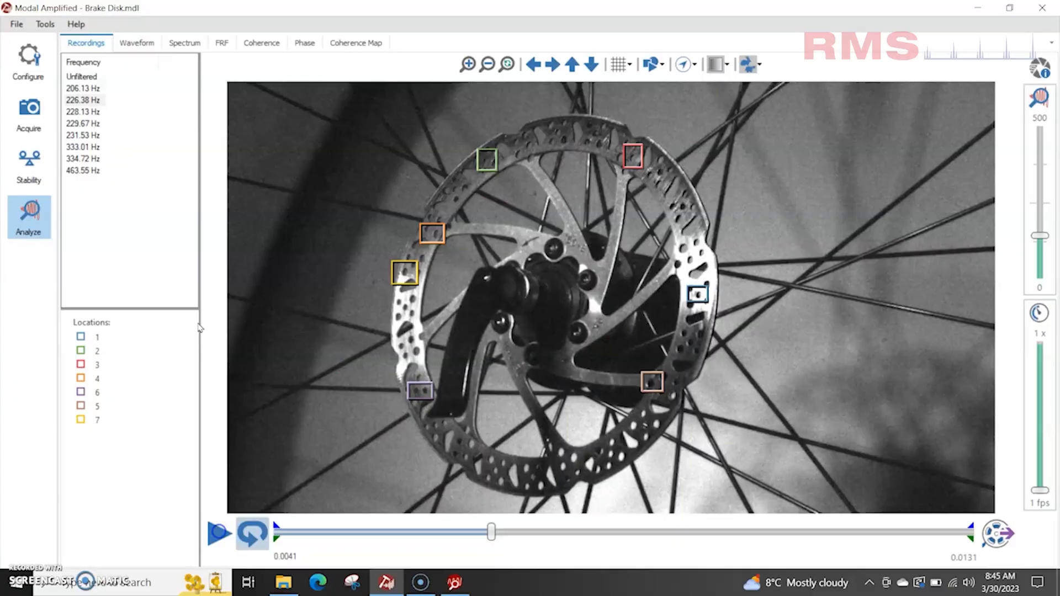
Select 333.01 Hz in the Frequency list and play the filtered brake disc video
left_click(83, 147)
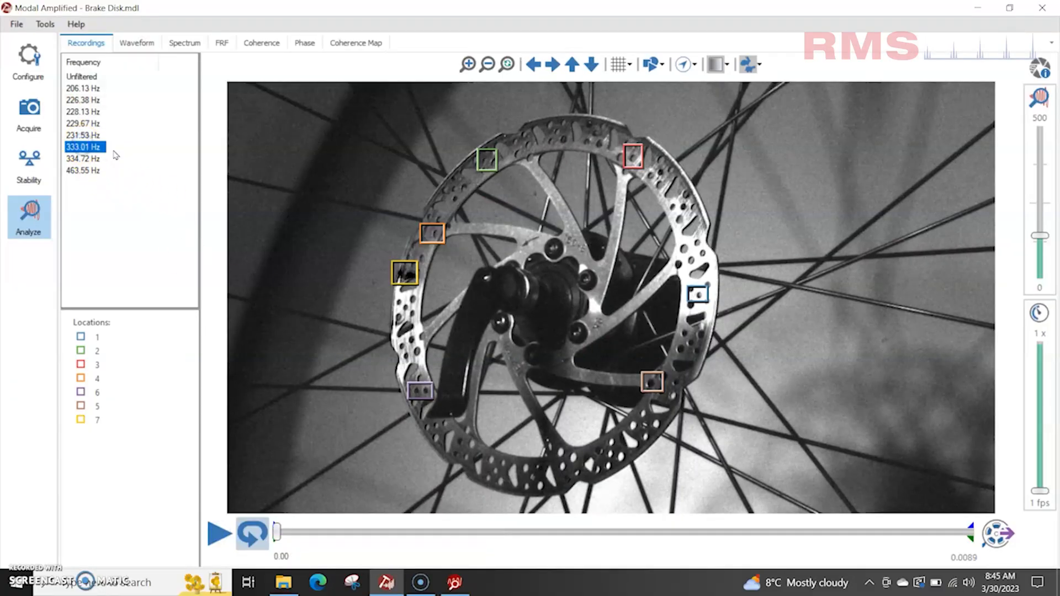
left_click(218, 534)
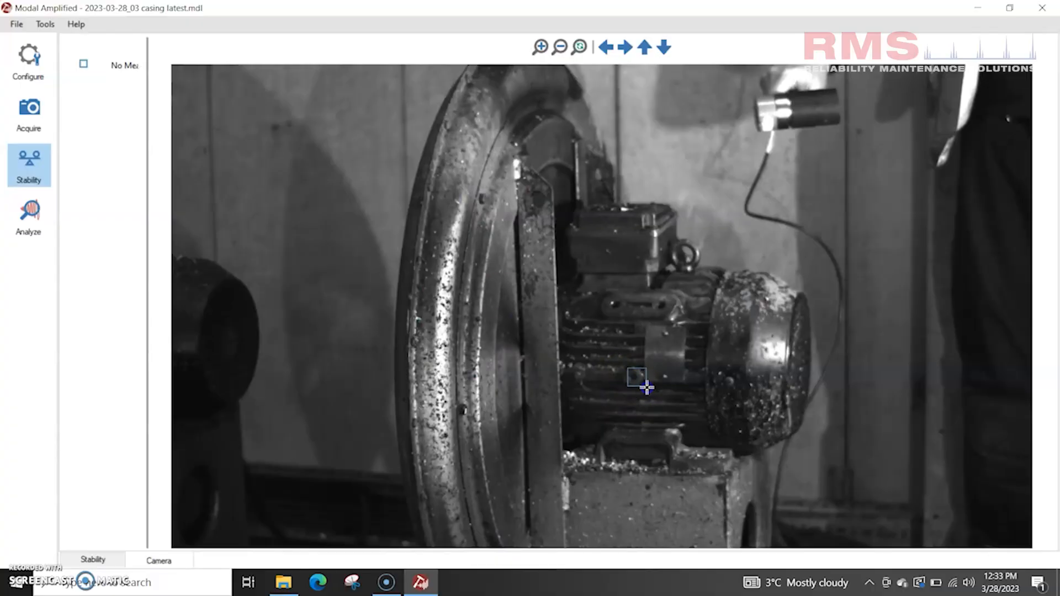
Draw two stability location boxes on the motor casing body
left_click(635, 376)
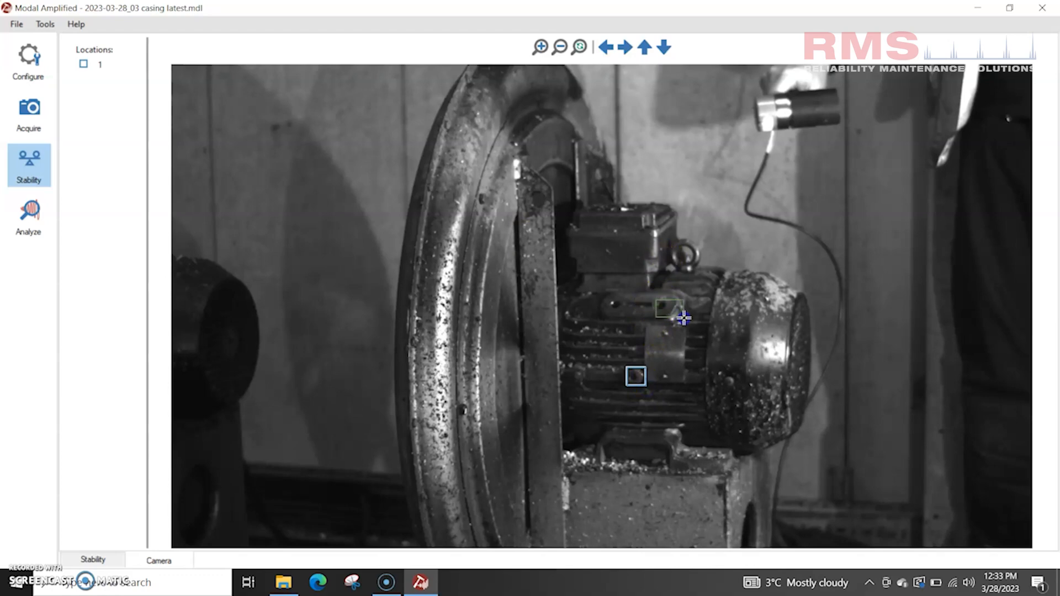
left_click(669, 308)
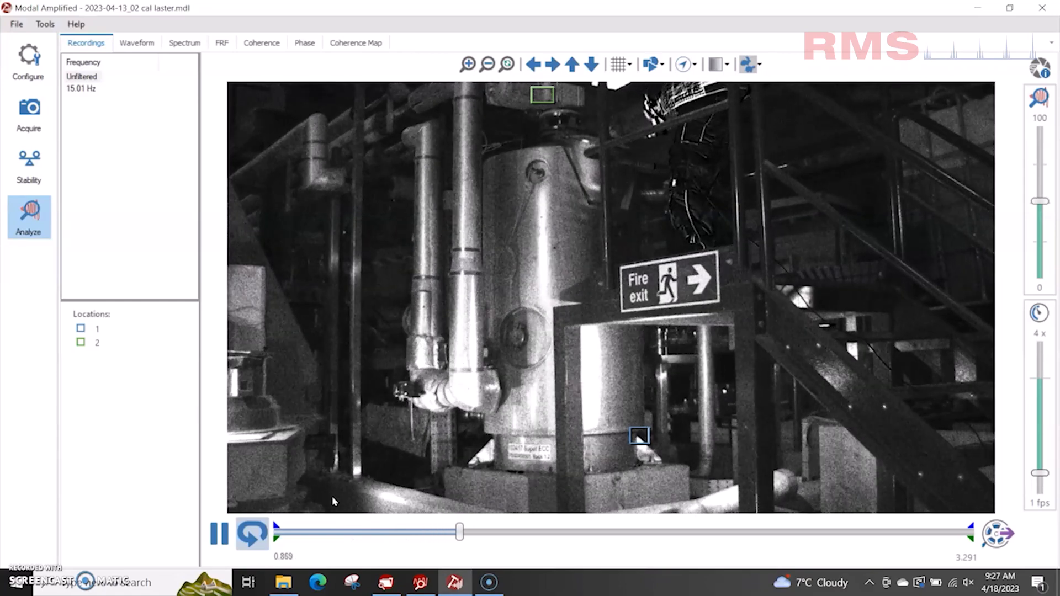
Show the FRF plot and read the amplitude at the peak near 15 Hz
left_click(220, 42)
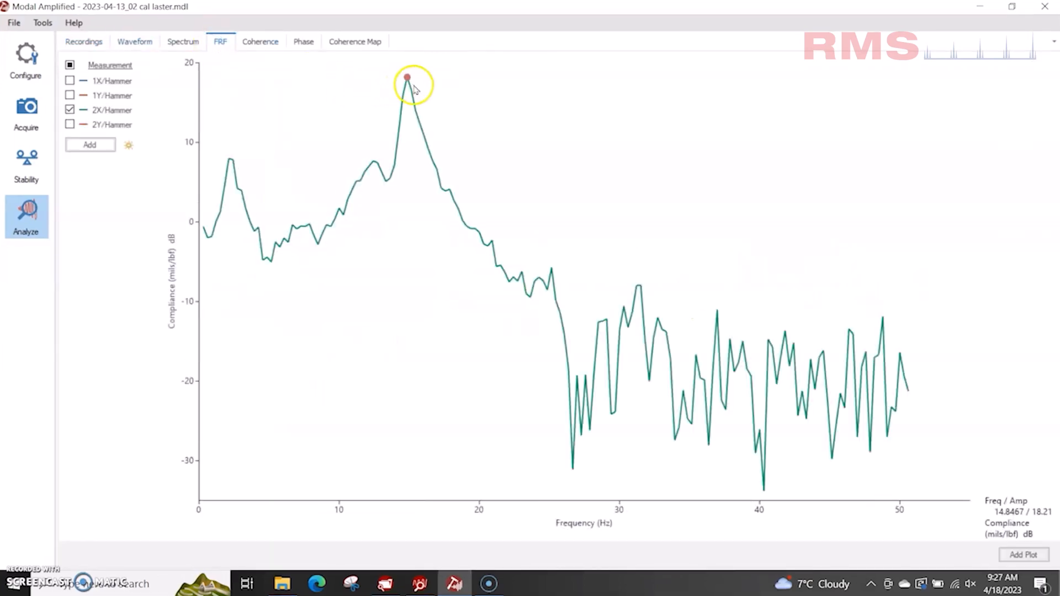
left_click(303, 41)
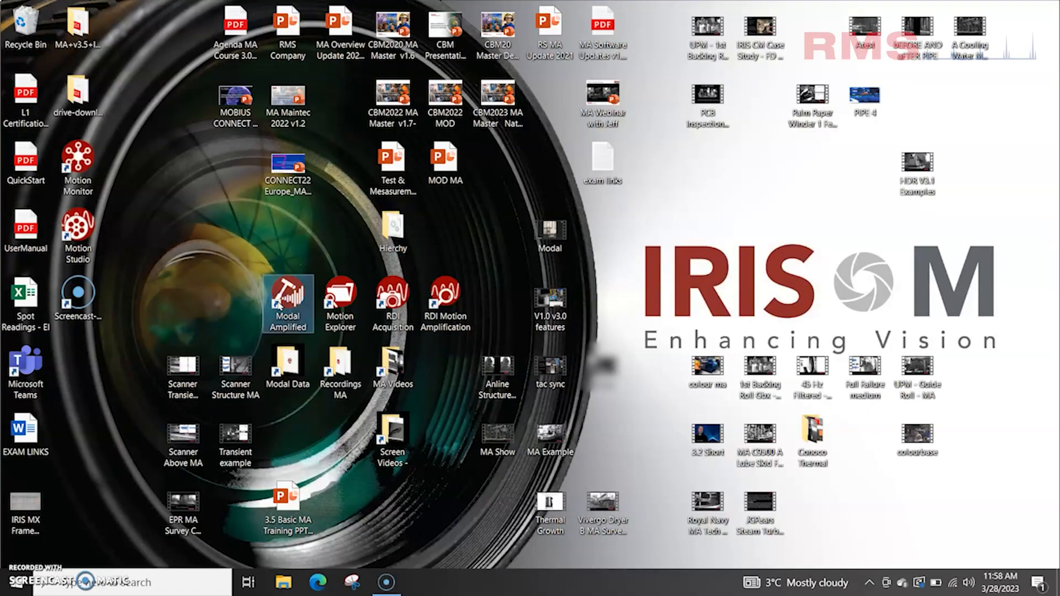
Launch Modal Amplified and name a new project '2023-03-28_02 fans'
double_click(286, 296)
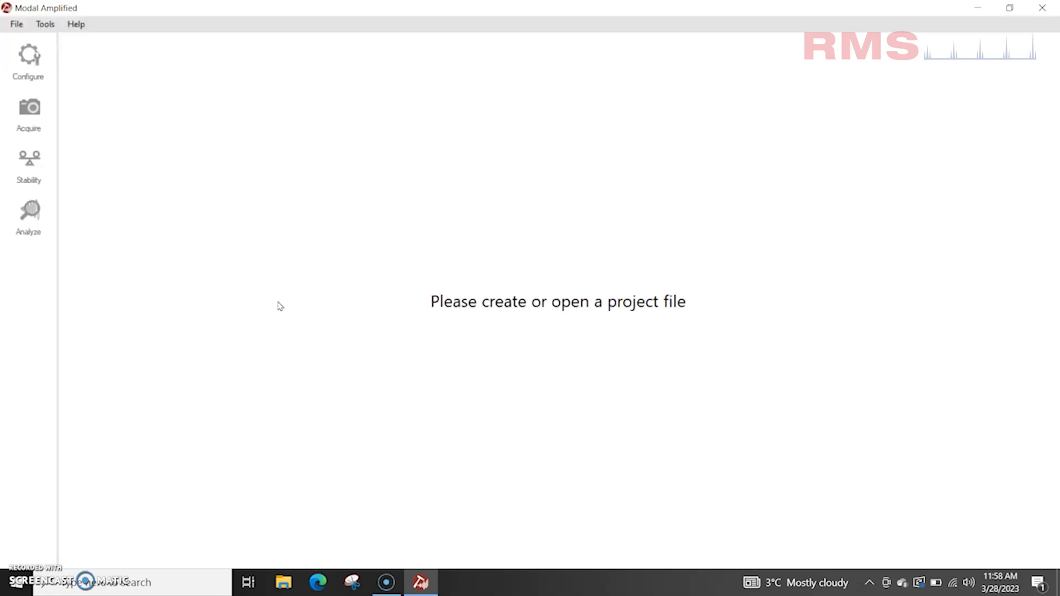
left_click(15, 24)
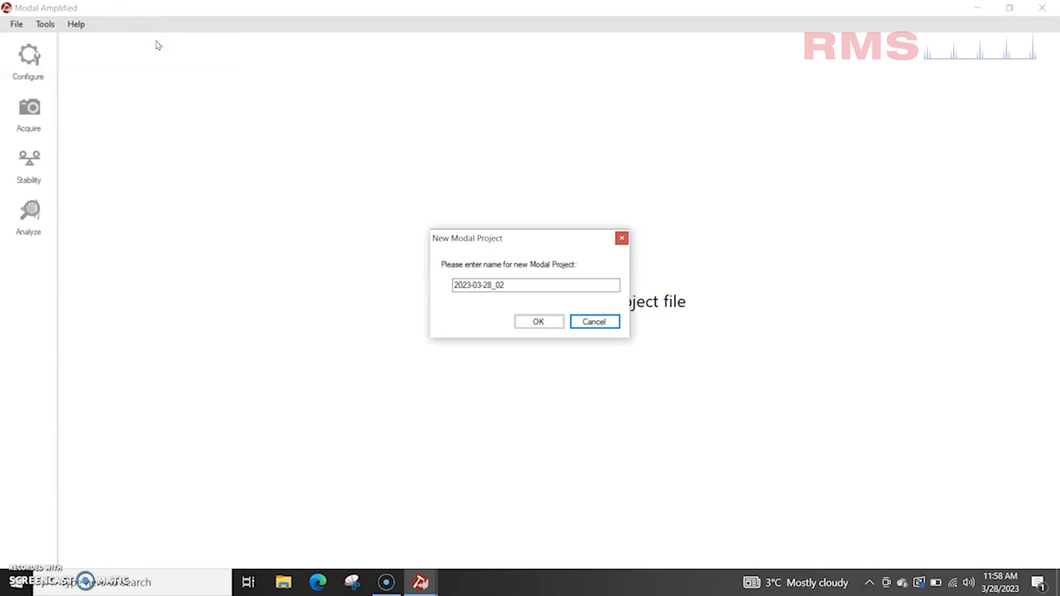
left_click(534, 285)
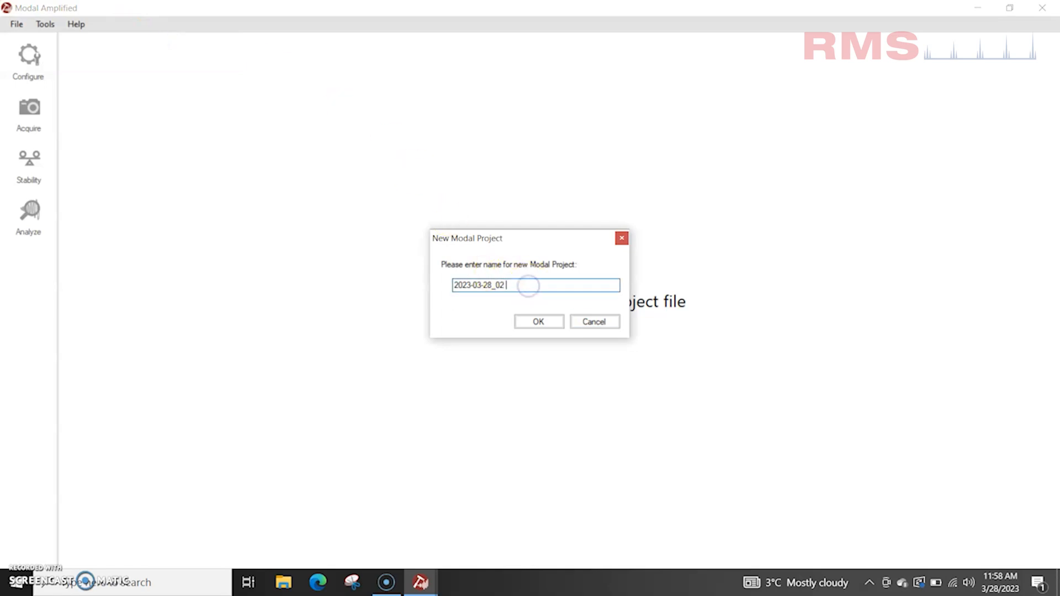
type("fans")
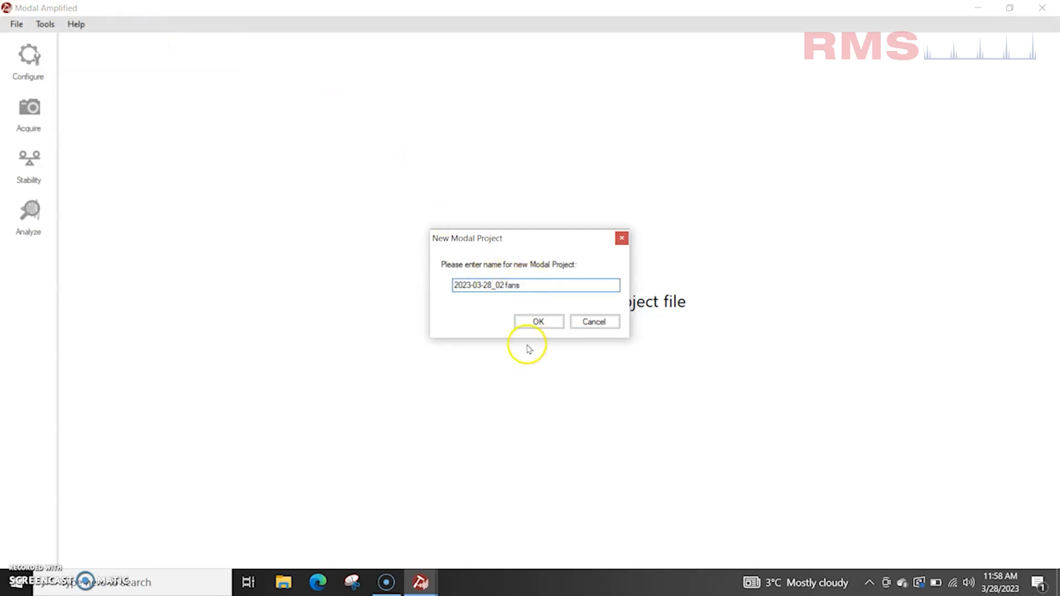